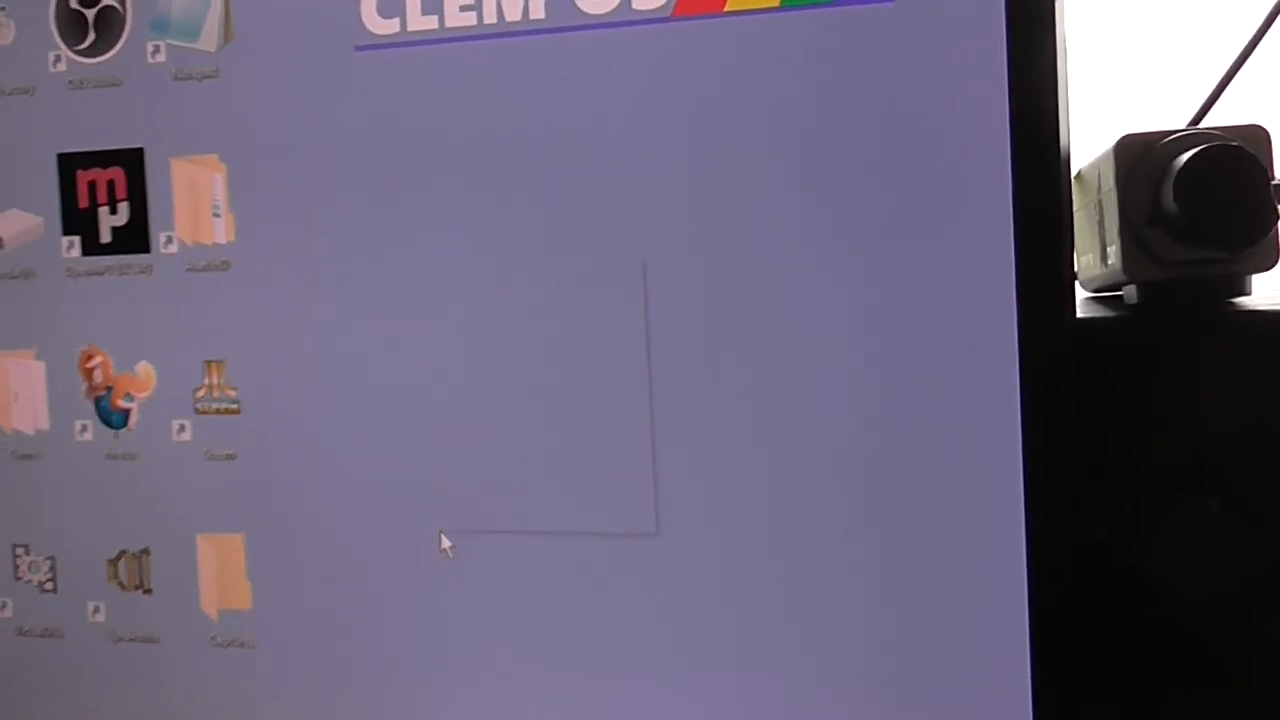
- Have the desktop right-click context menu appear beside the shortcut icons while the mouse is untouched
right_click(476, 540)
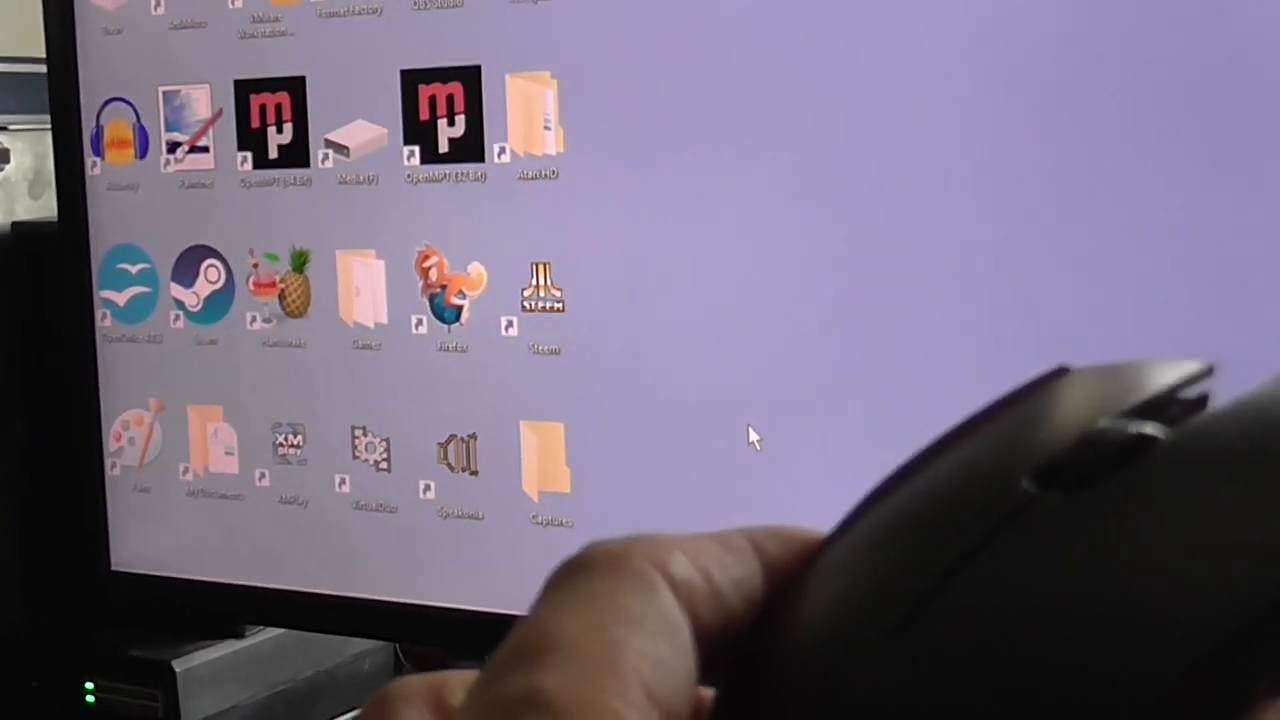
right_click(756, 436)
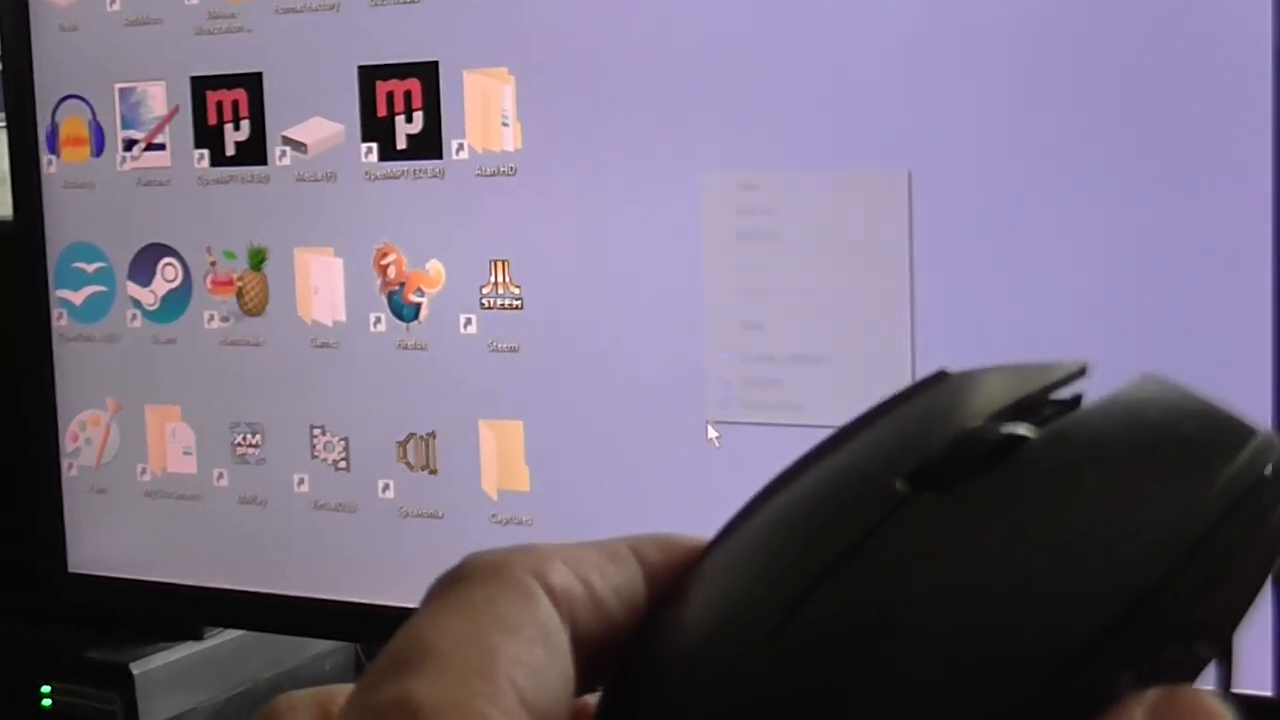